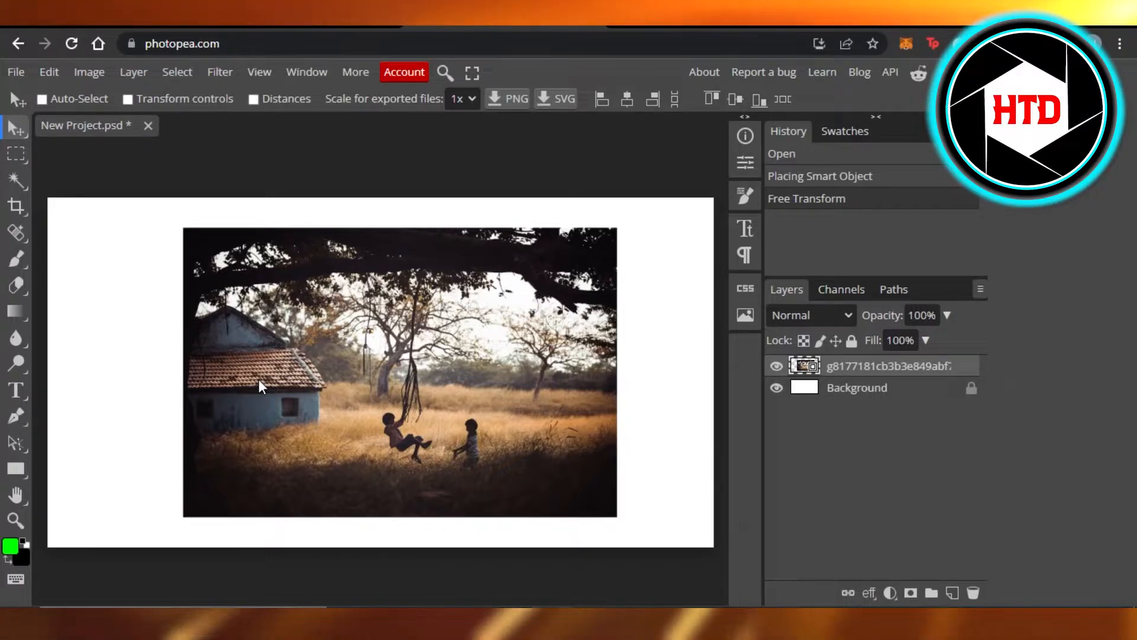
mouse_move(192, 282)
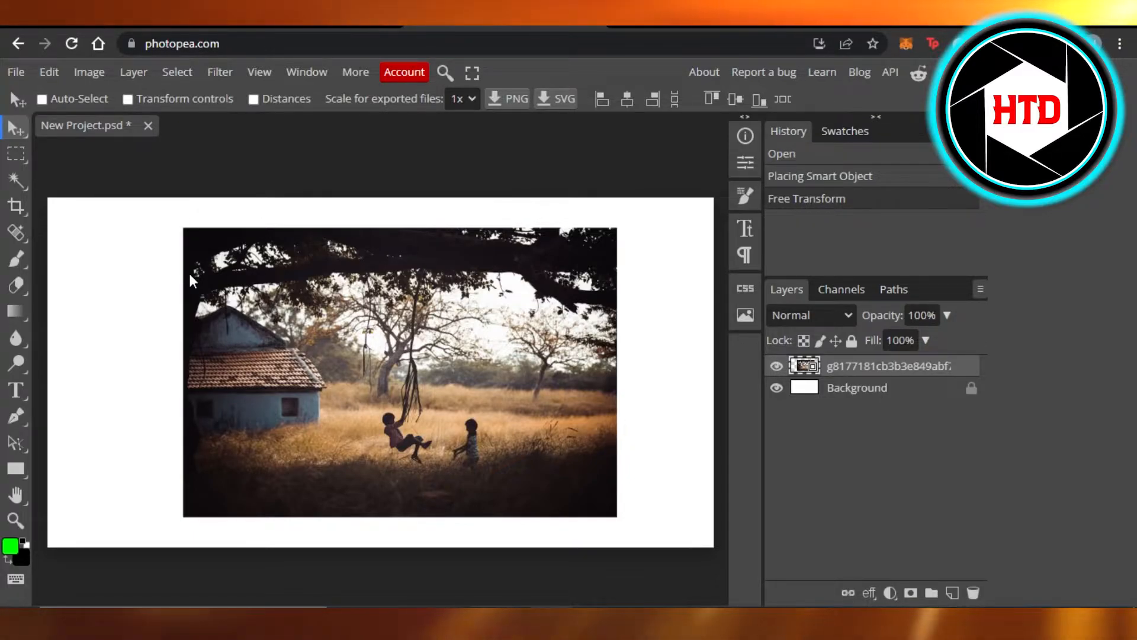
mouse_move(120, 272)
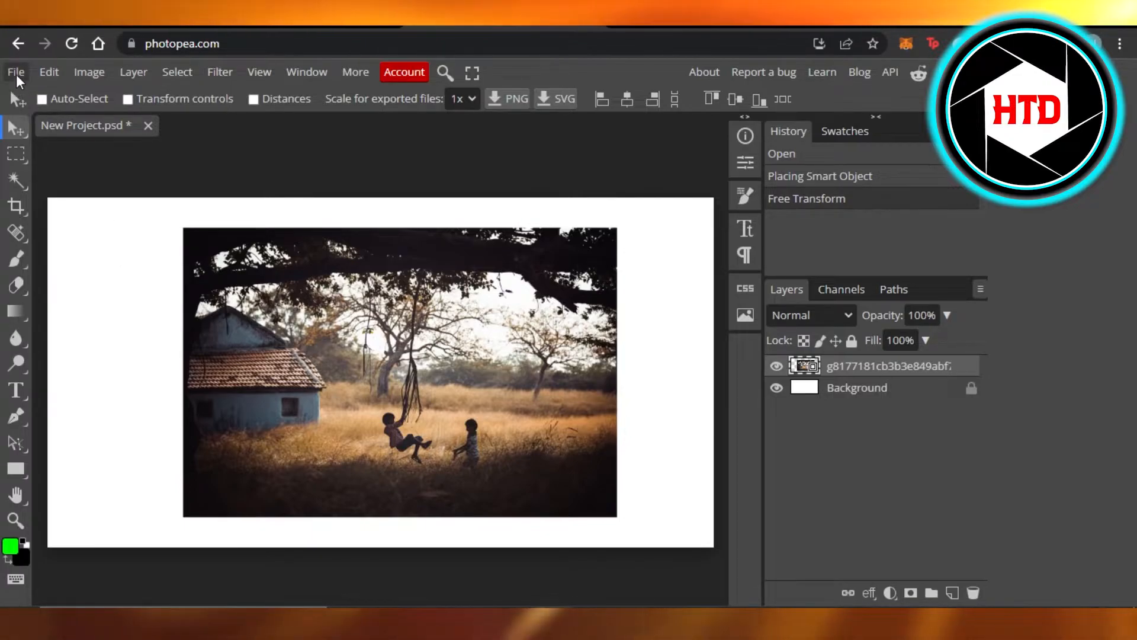
Open the File menu and reveal the Save More submenu.
left_click(16, 72)
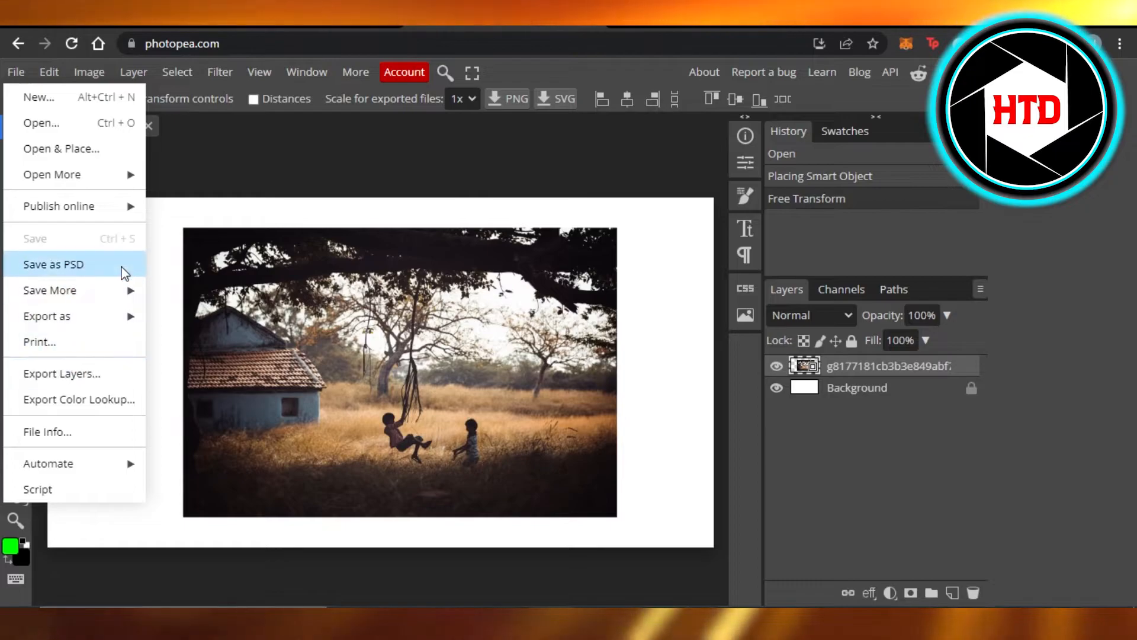
mouse_move(76, 342)
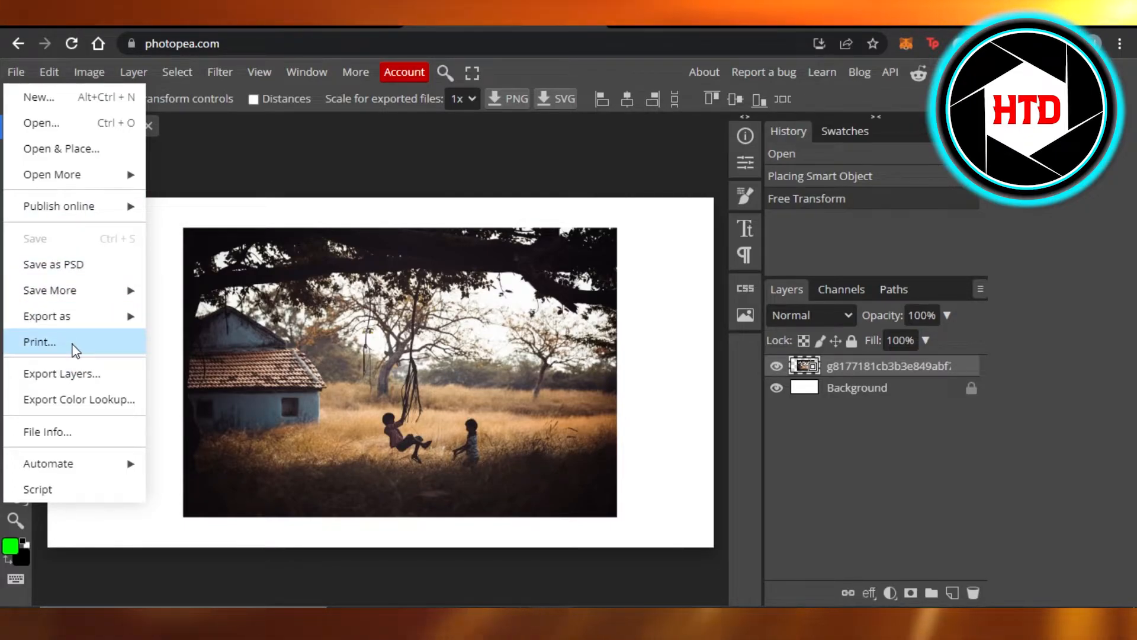
mouse_move(62, 264)
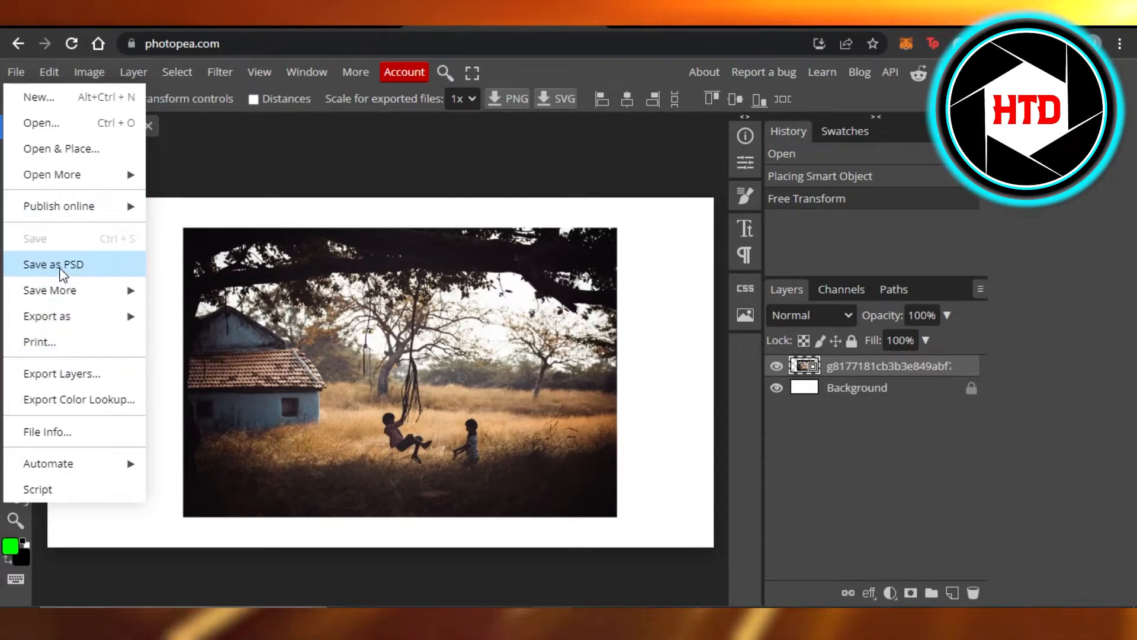
mouse_move(70, 289)
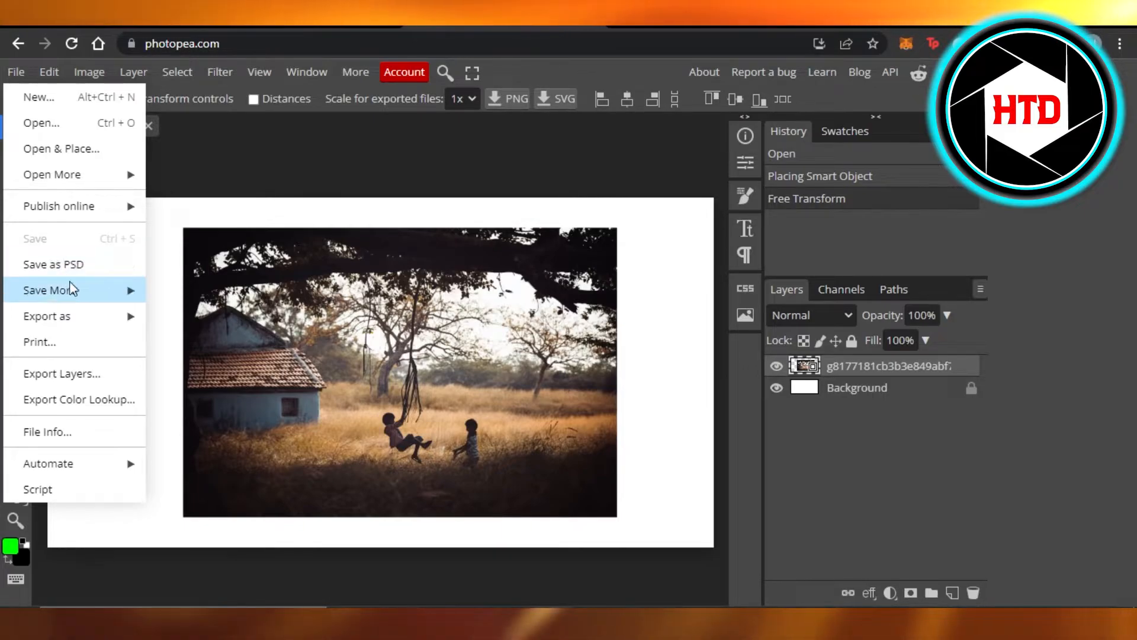
mouse_move(49, 290)
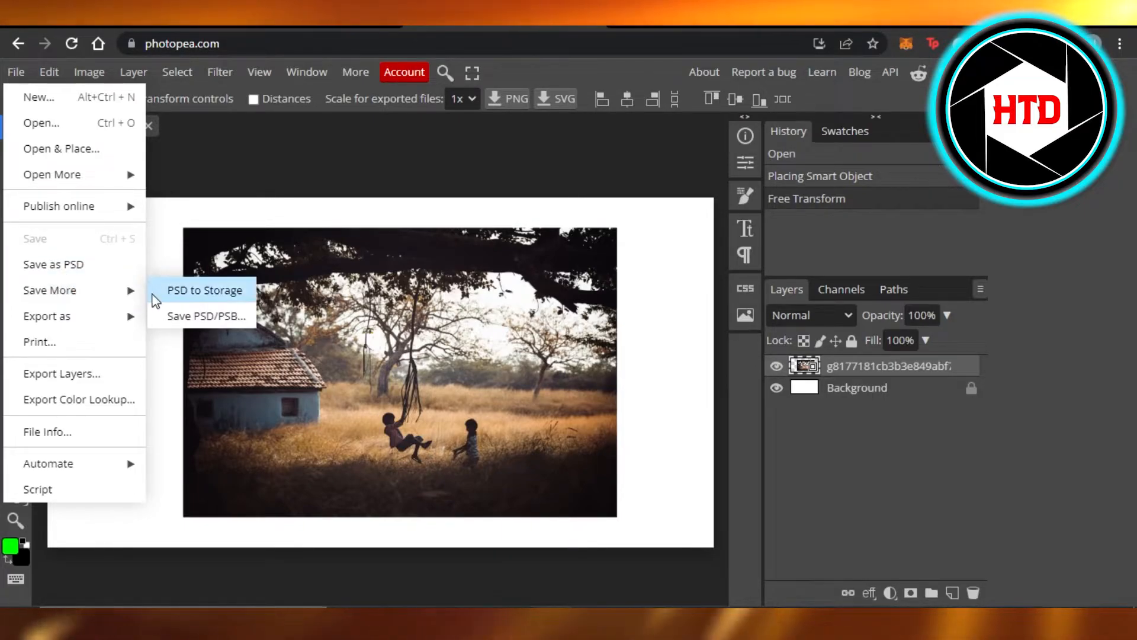
mouse_move(206, 315)
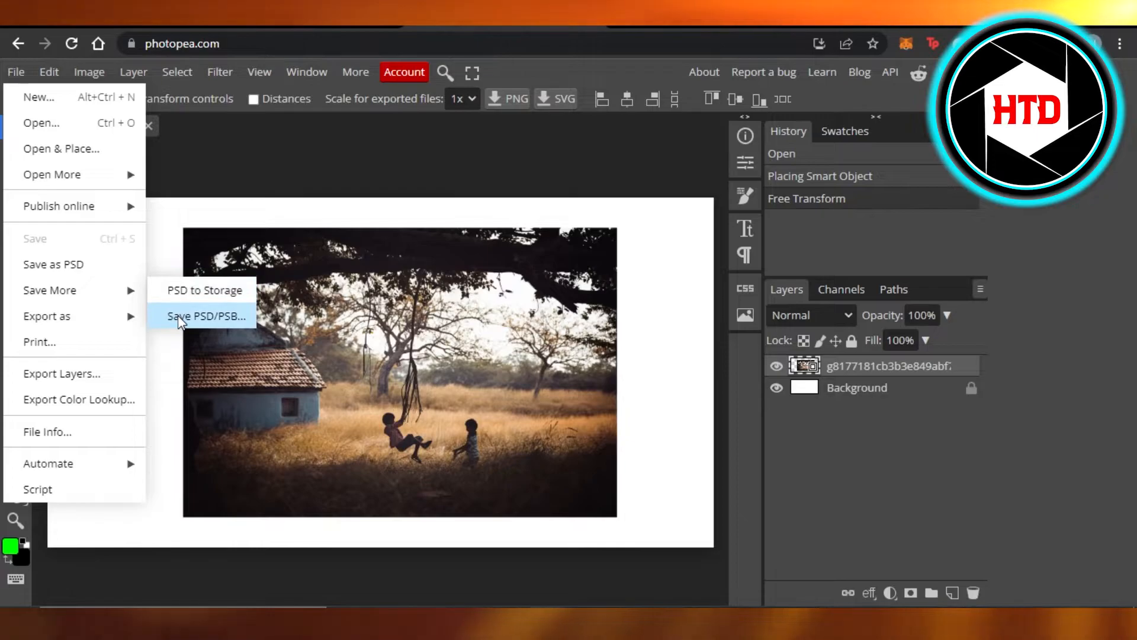
mouse_move(161, 321)
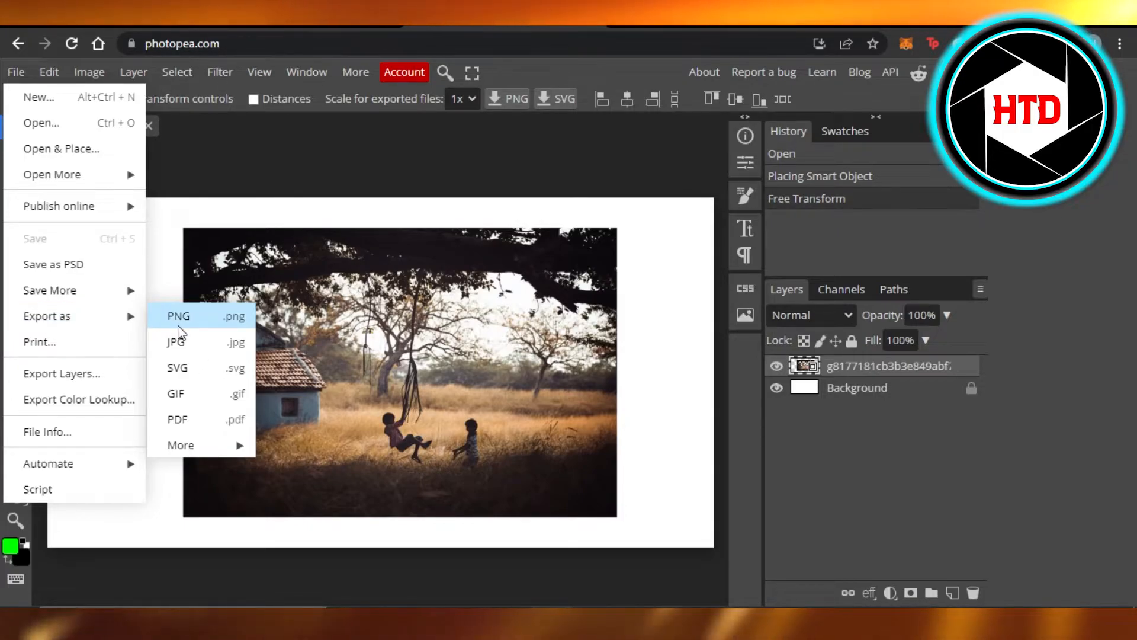
mouse_move(181, 372)
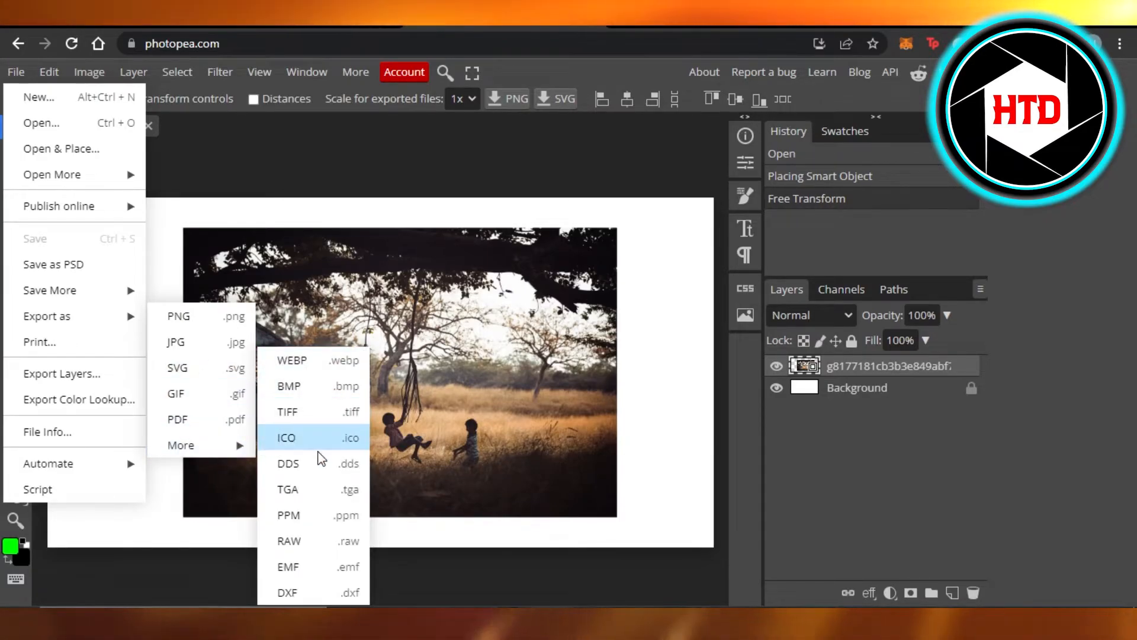
mouse_move(298, 488)
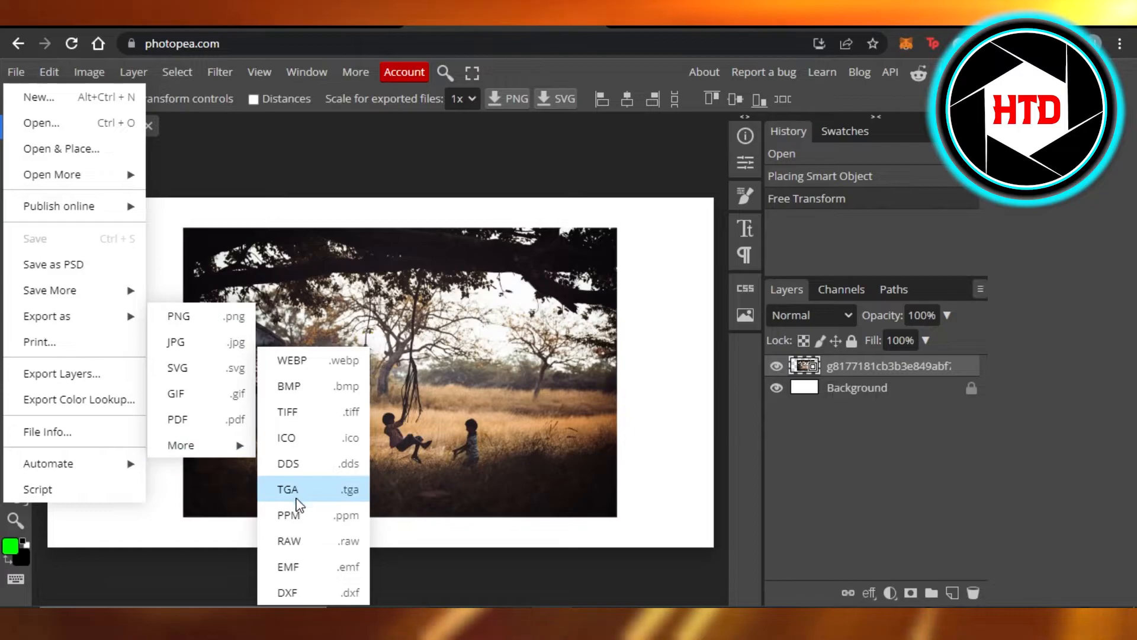
mouse_move(39, 341)
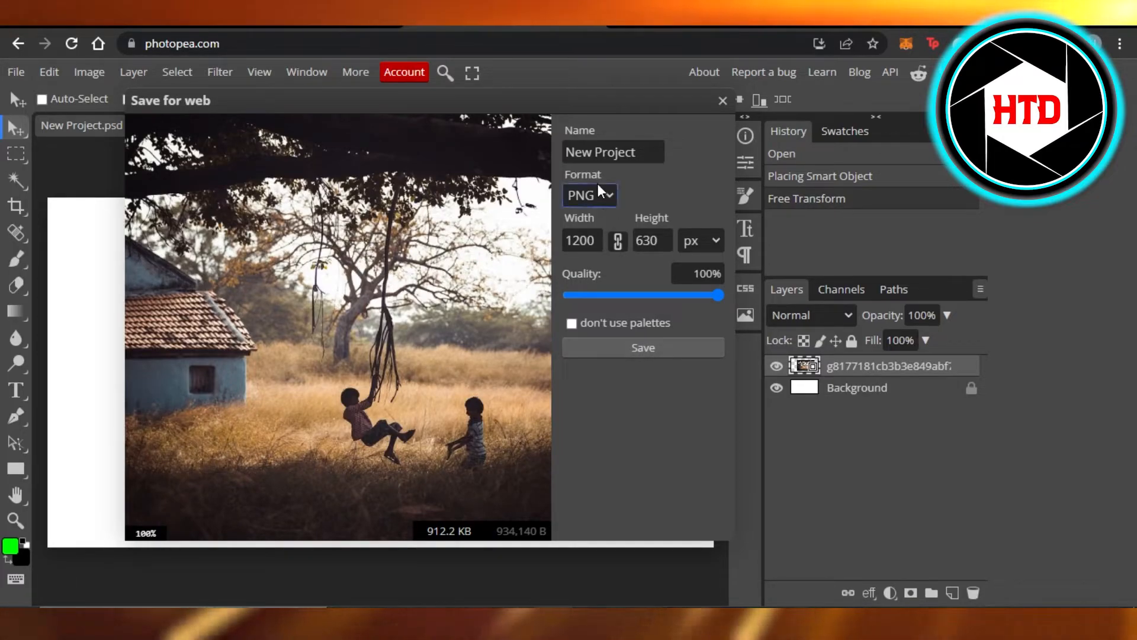
Replace the export file name with 'test' in Save for web.
left_click(613, 152)
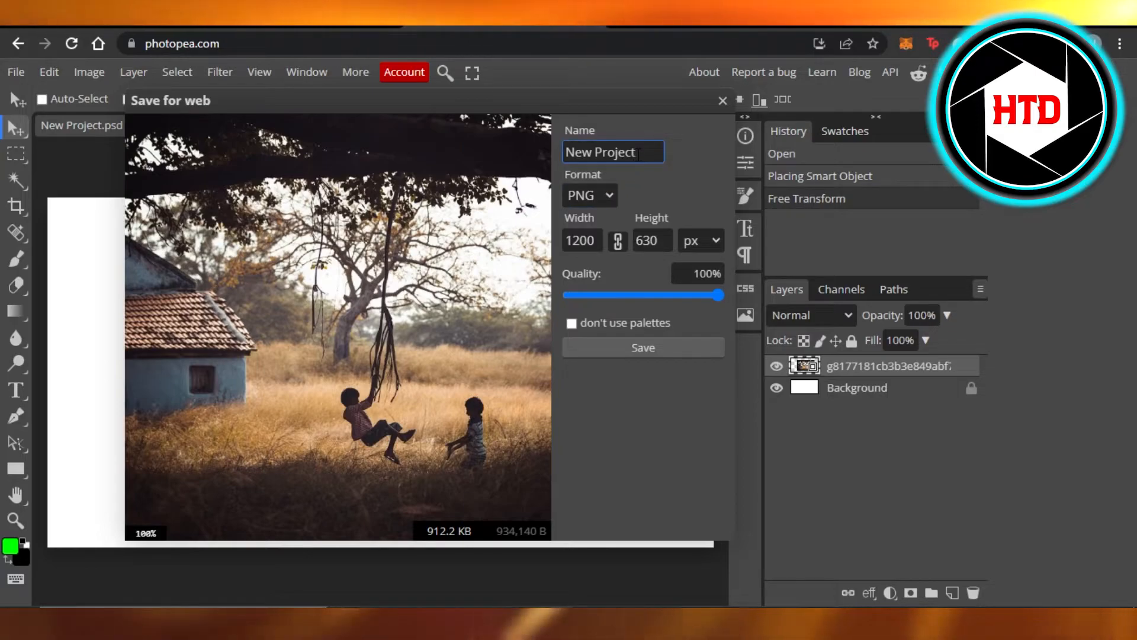
left_click(973, 593)
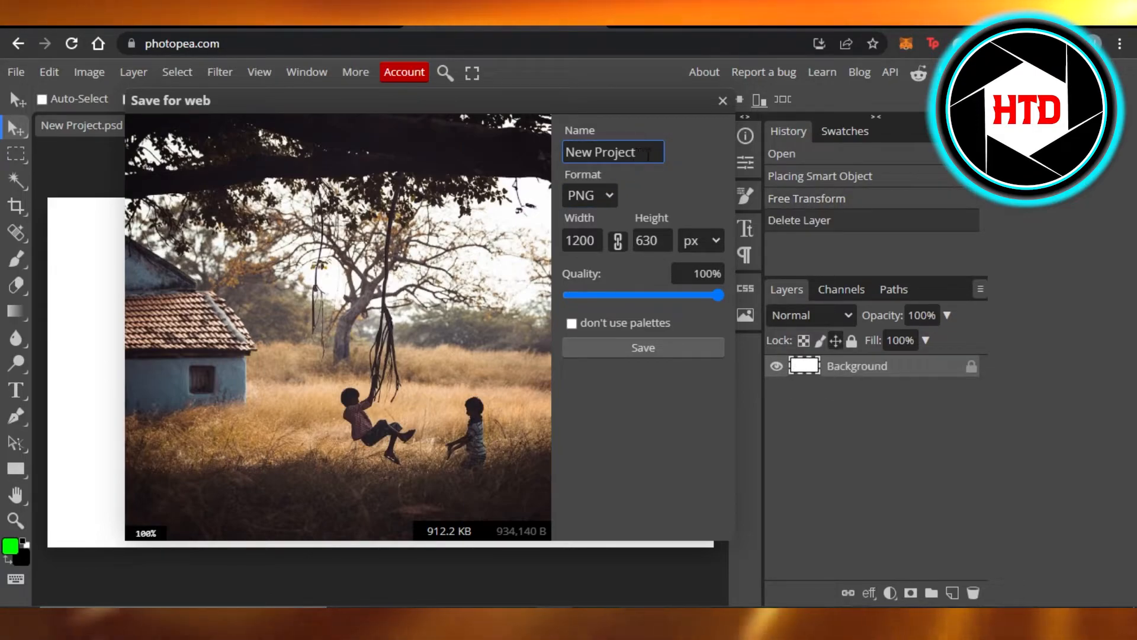
left_click(613, 152)
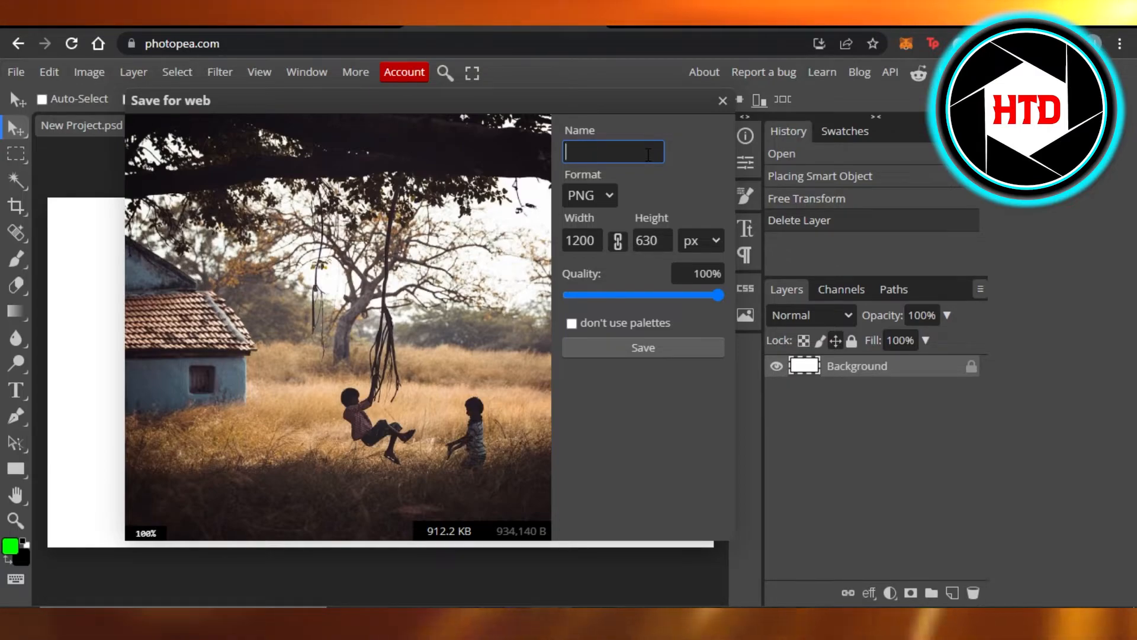
type("test")
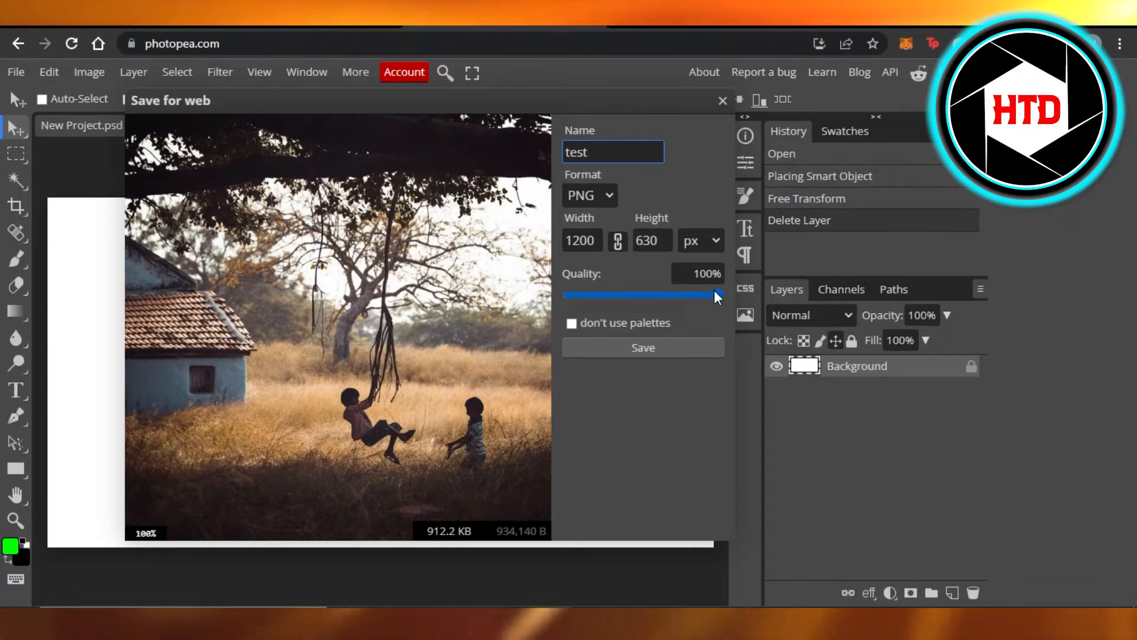
Keep PNG at 100% quality and 1200 × 630 px, and save test.png.
left_click(613, 151)
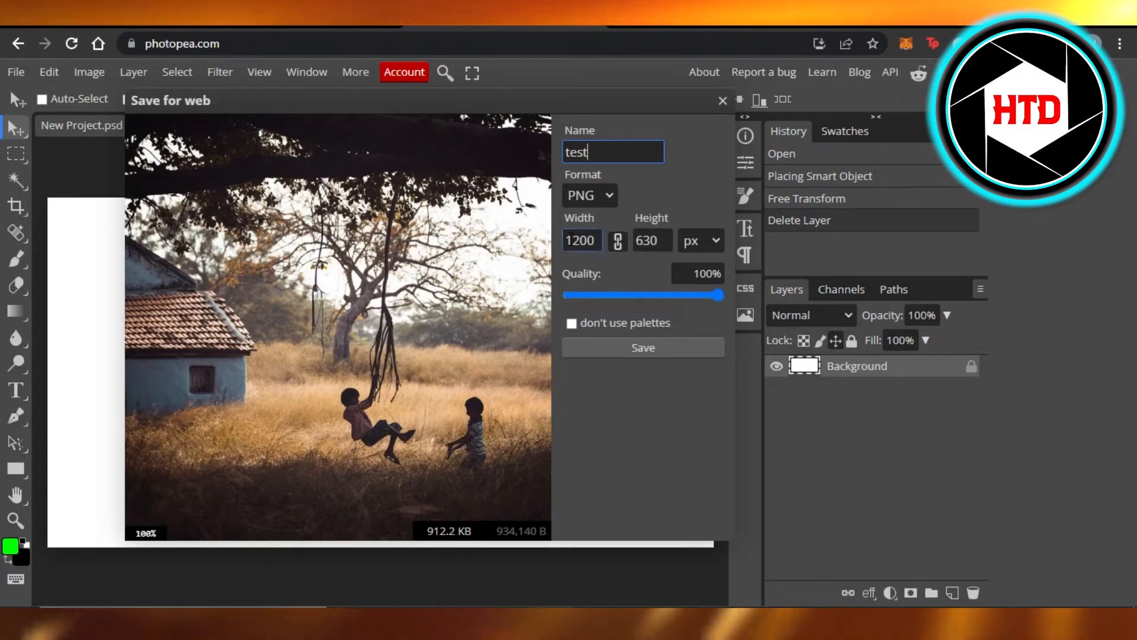
left_click(651, 240)
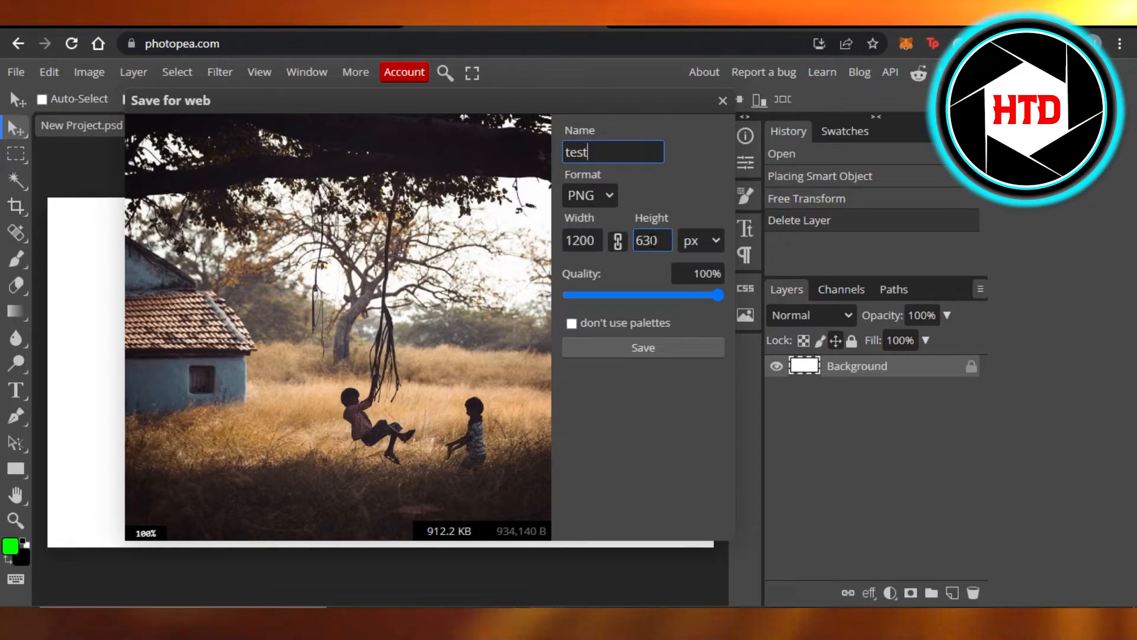
left_click(698, 240)
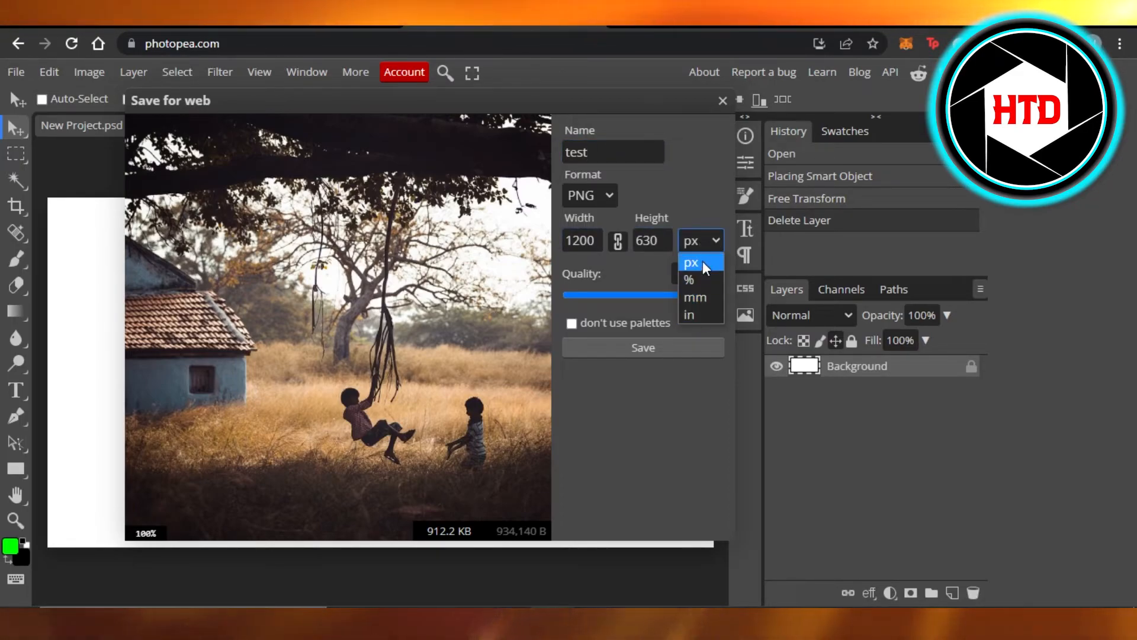
left_click(690, 262)
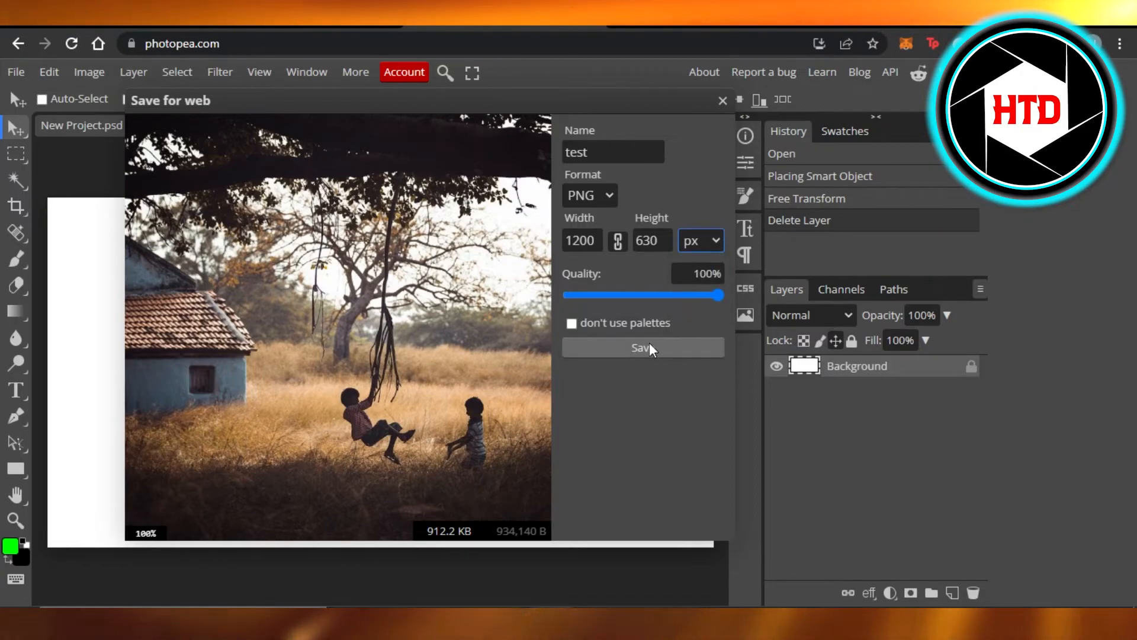
left_click(642, 347)
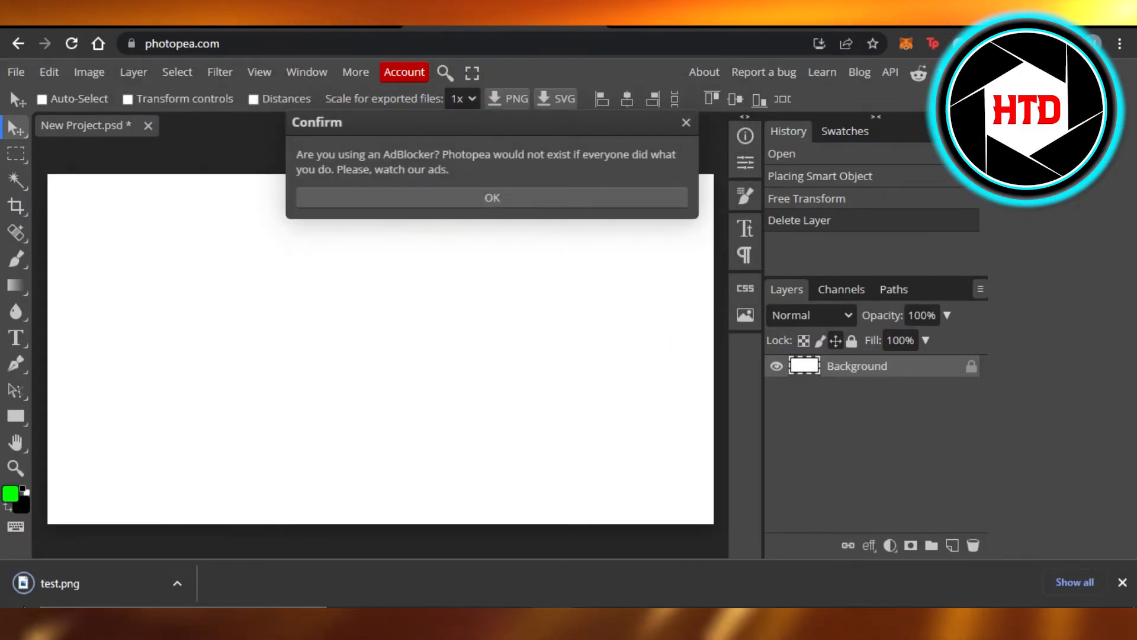
mouse_move(365, 397)
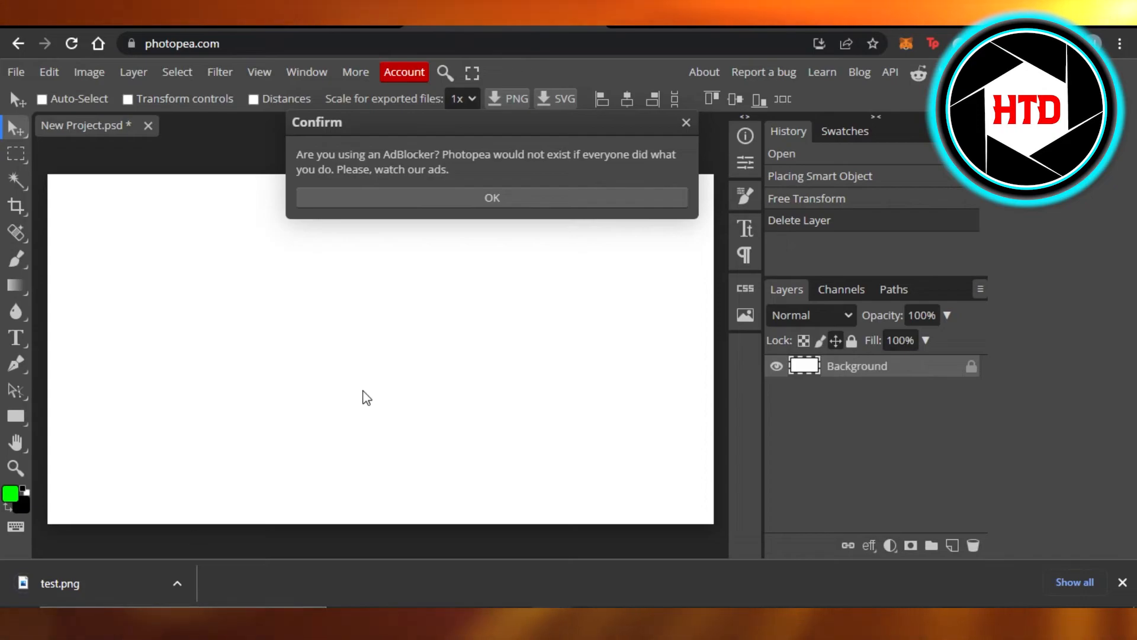
Dismiss the Confirm AdBlocker notice with OK and open the downloaded test.png.
left_click(492, 198)
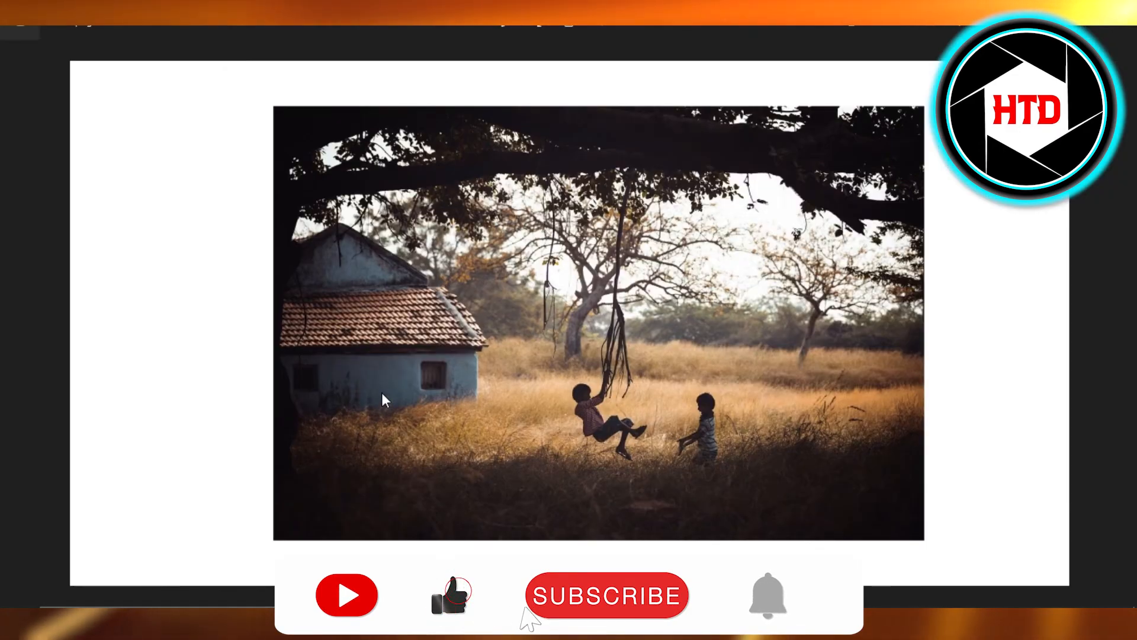
left_click(607, 594)
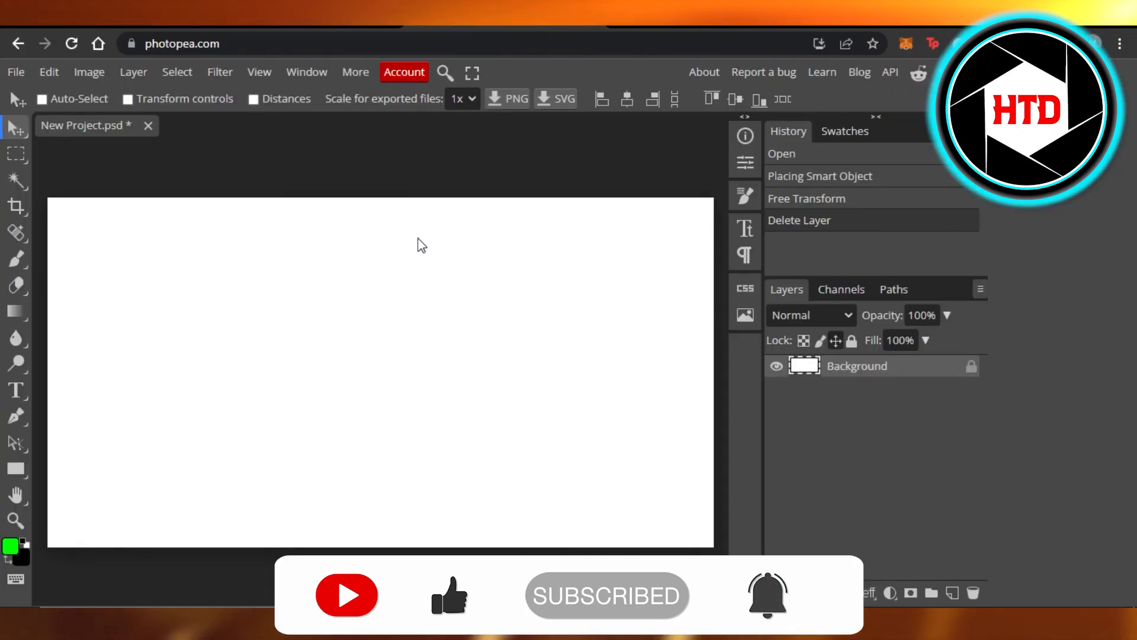
mouse_move(599, 395)
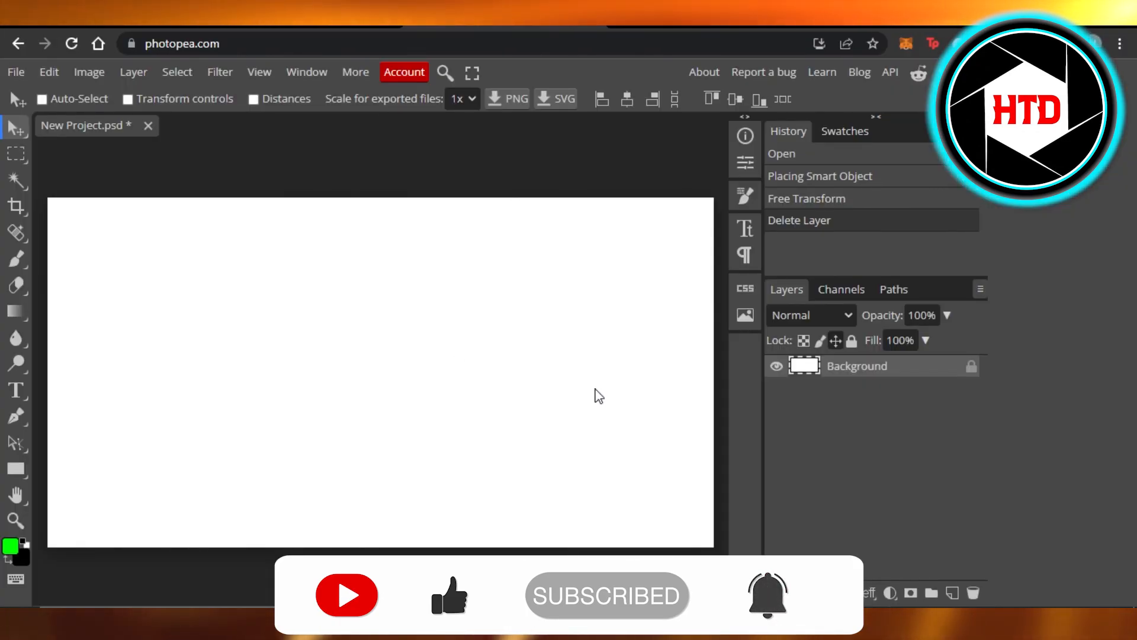